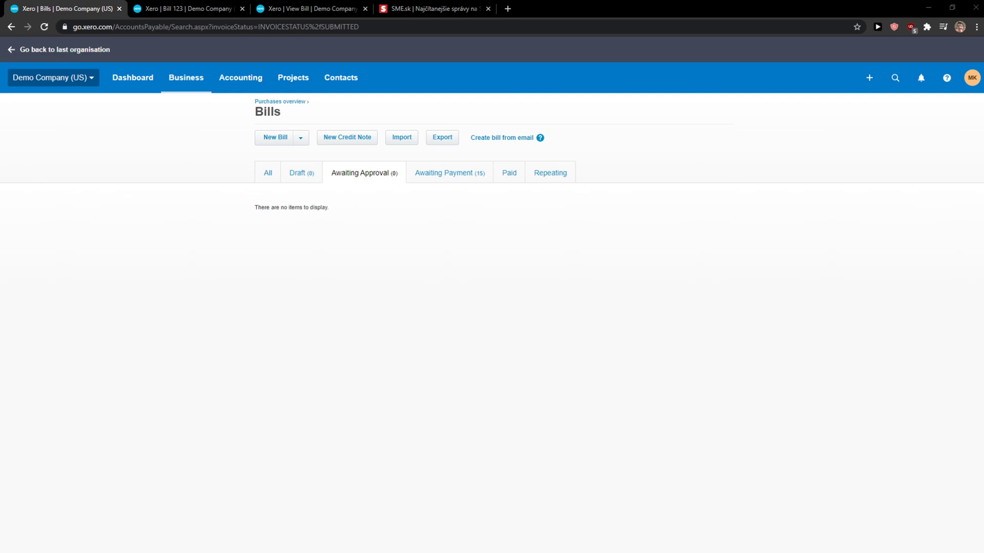
{"action": "mouse_move", "coordinate": [241, 78]}
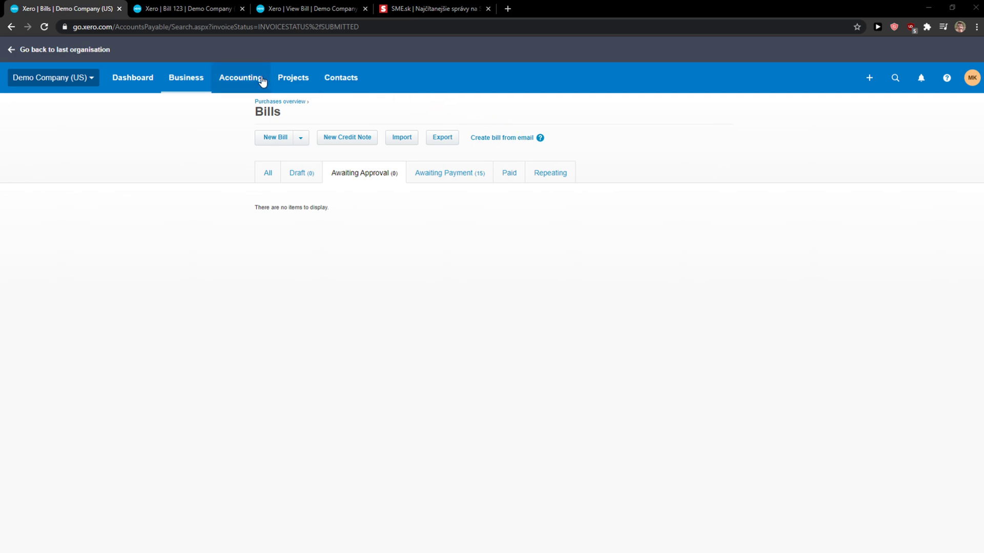
Open the Checking Account's Bank Statements from the bank accounts overview.
{"action": "left_click", "coordinate": [240, 78]}
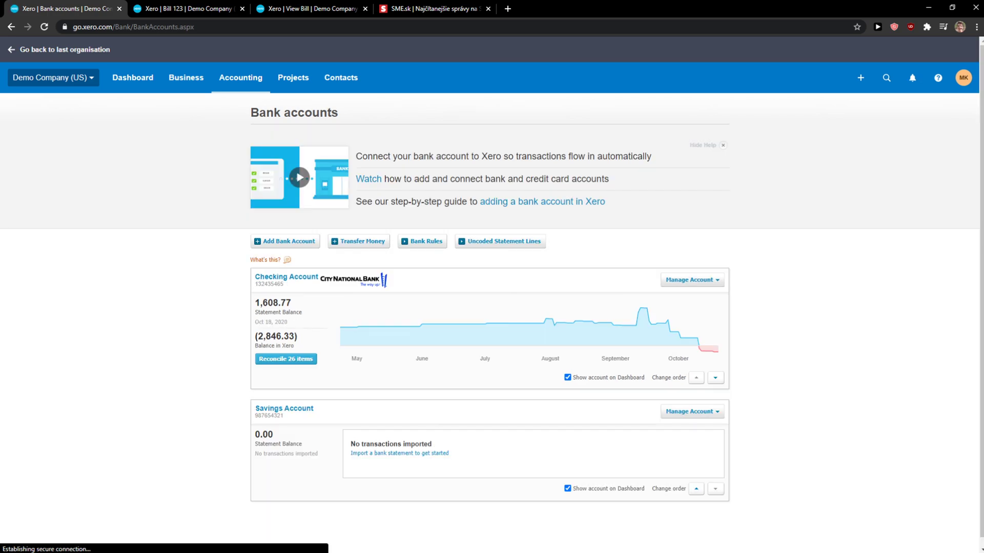
{"action": "mouse_move", "coordinate": [478, 342]}
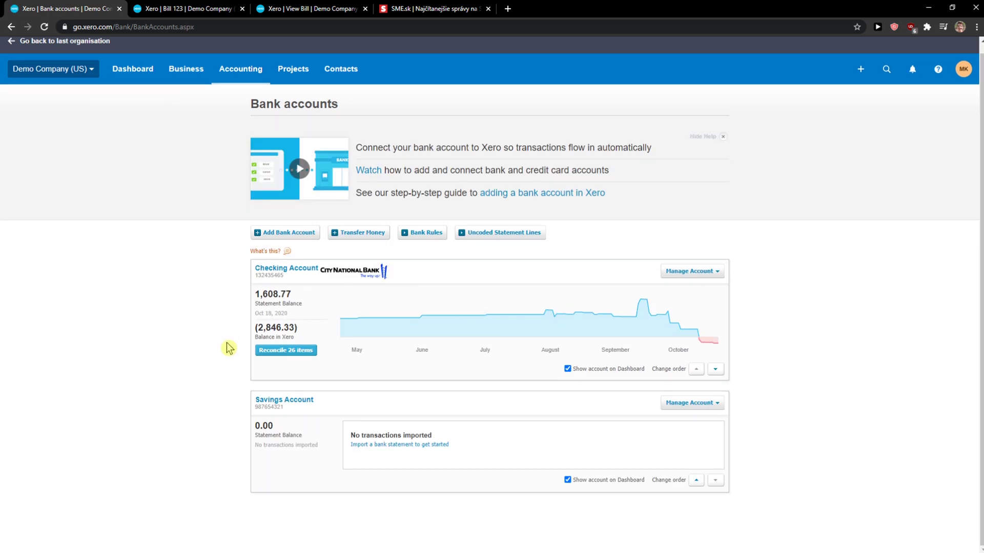
{"action": "left_click", "coordinate": [690, 271]}
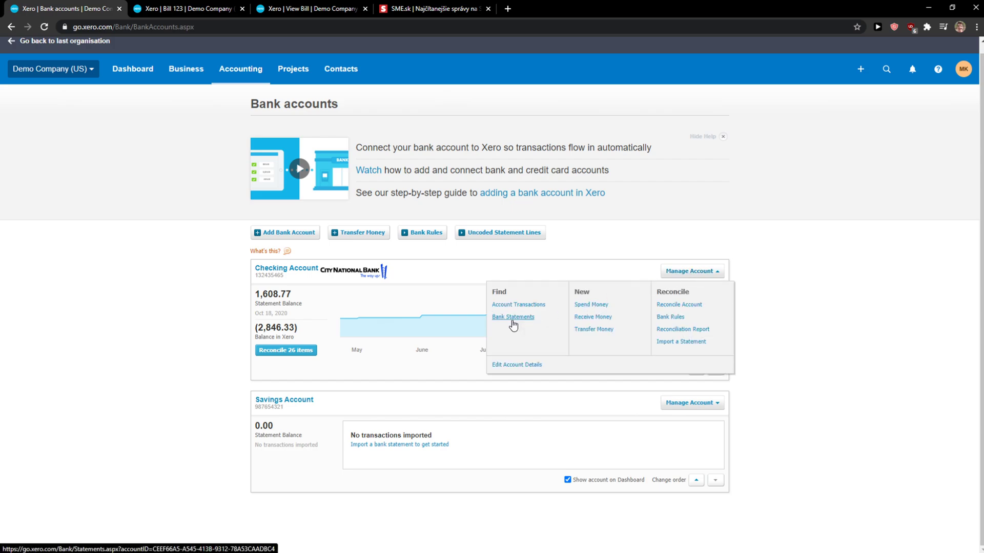
{"action": "left_click", "coordinate": [512, 317]}
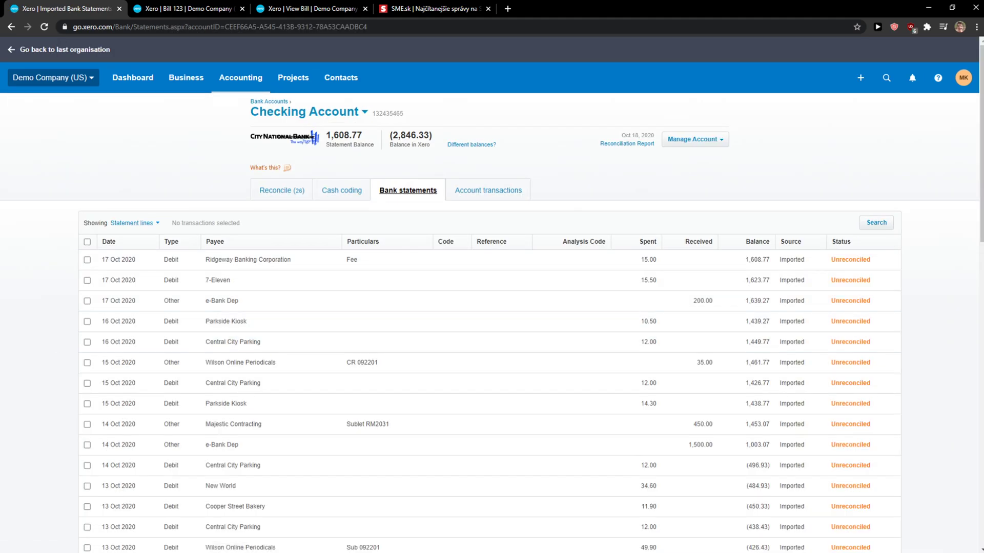
{"action": "mouse_move", "coordinate": [75, 268]}
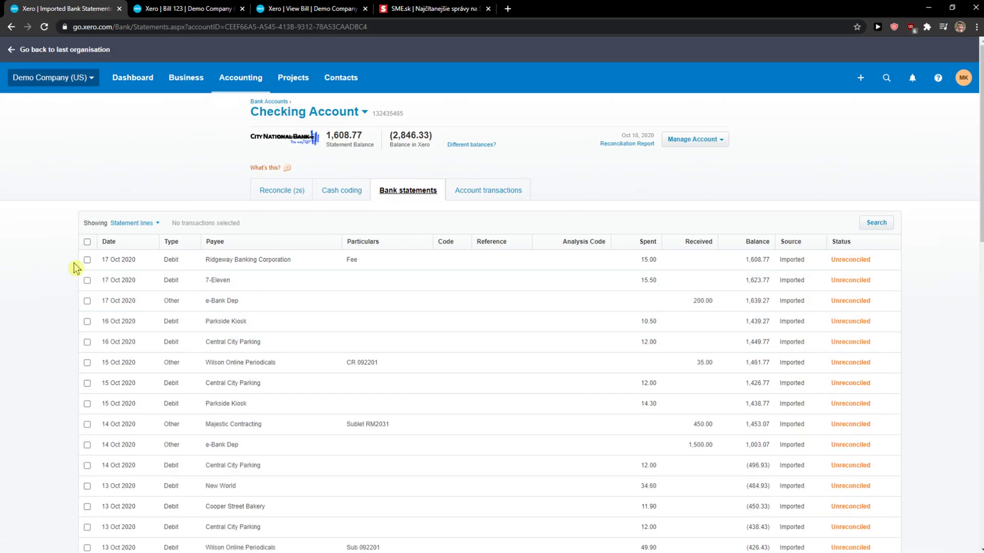
Select and delete the 17 Oct 2020 Ridgeway Banking Corporation fee line.
{"action": "left_click", "coordinate": [87, 260]}
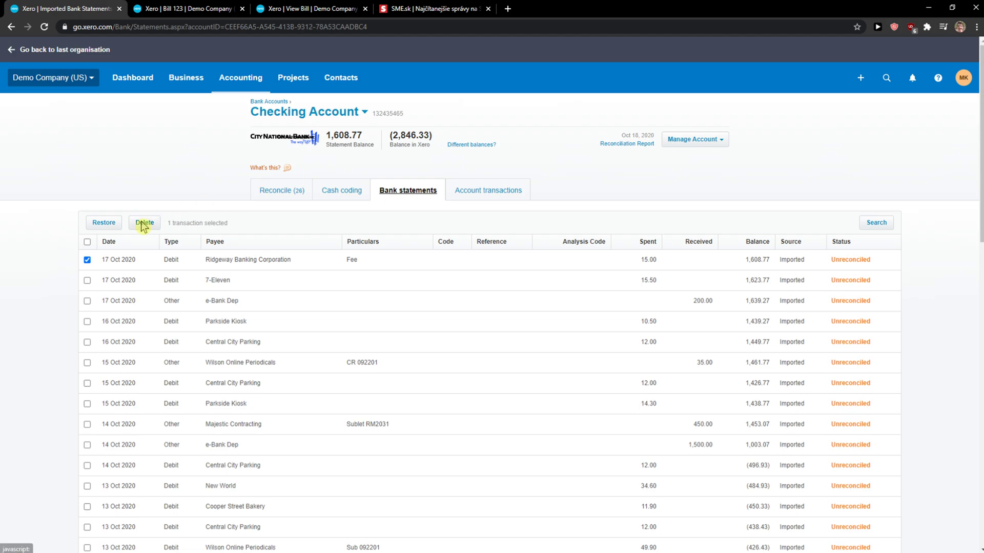
{"action": "left_click", "coordinate": [144, 223]}
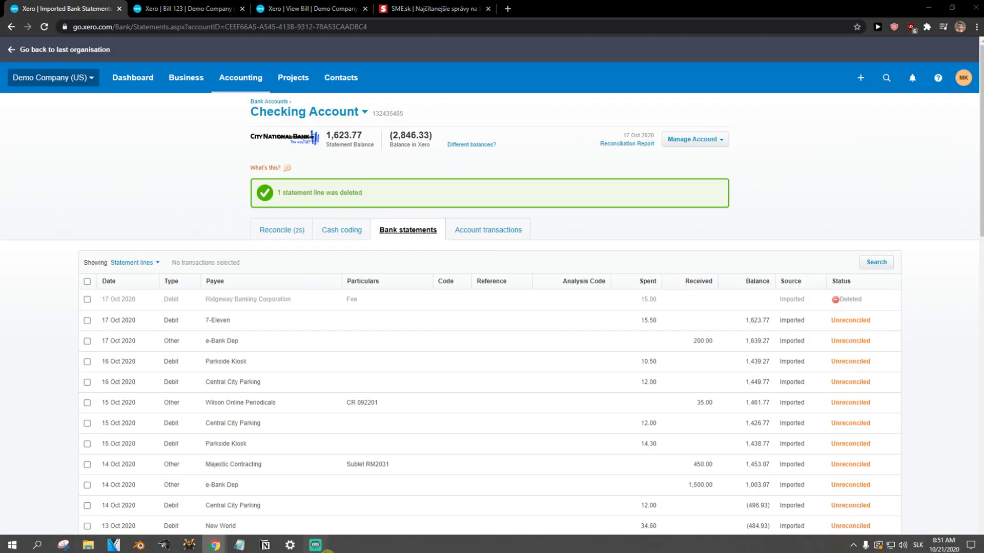